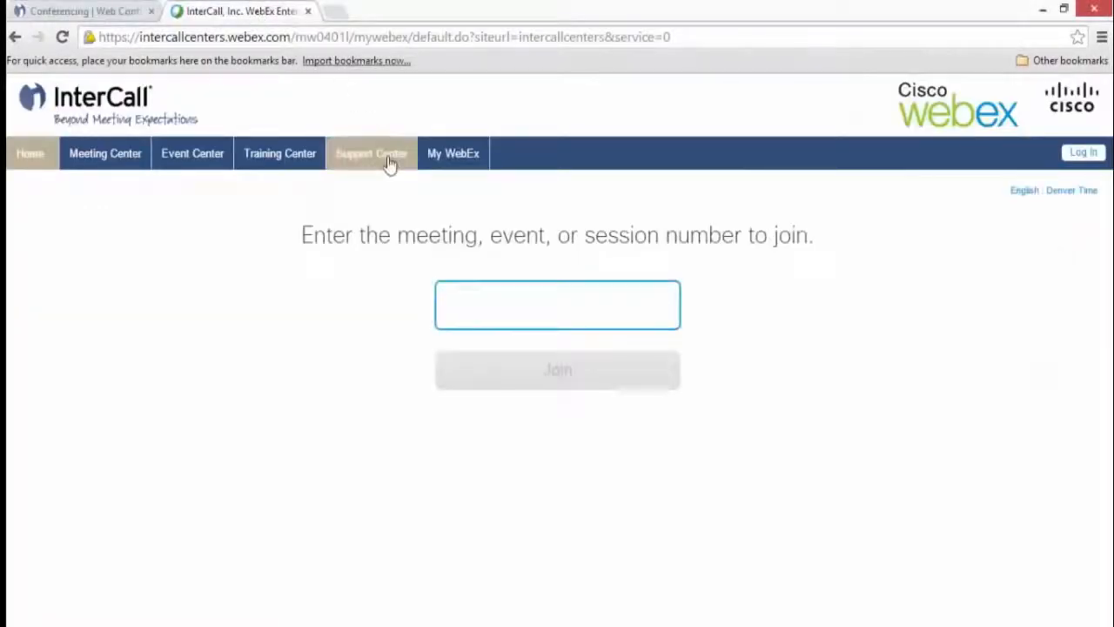
pyautogui.moveTo(296, 224)
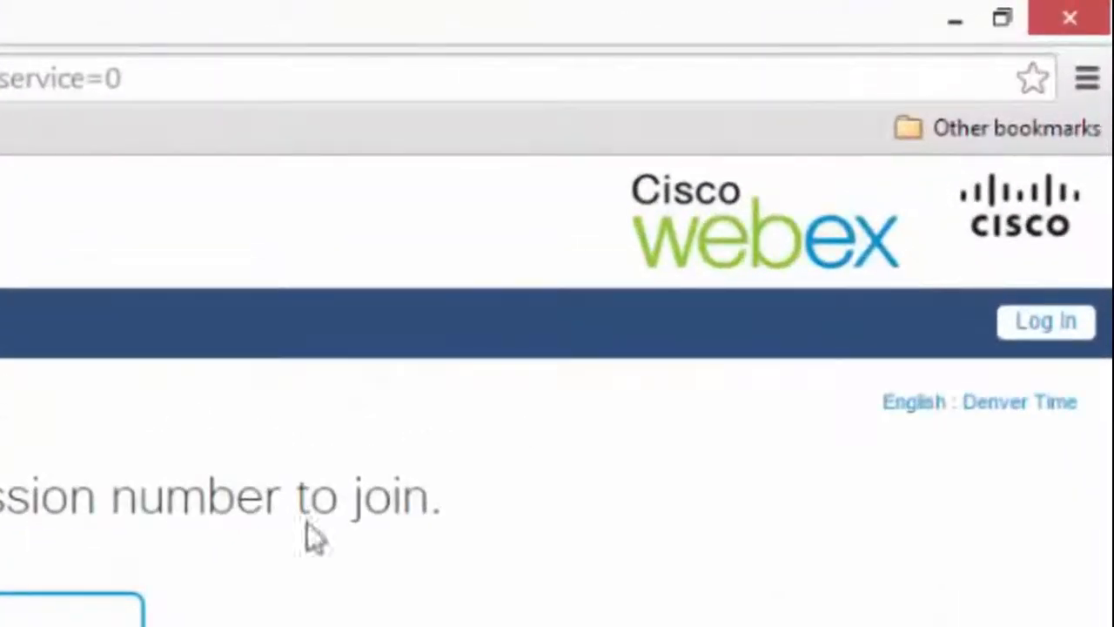
pyautogui.click(1046, 321)
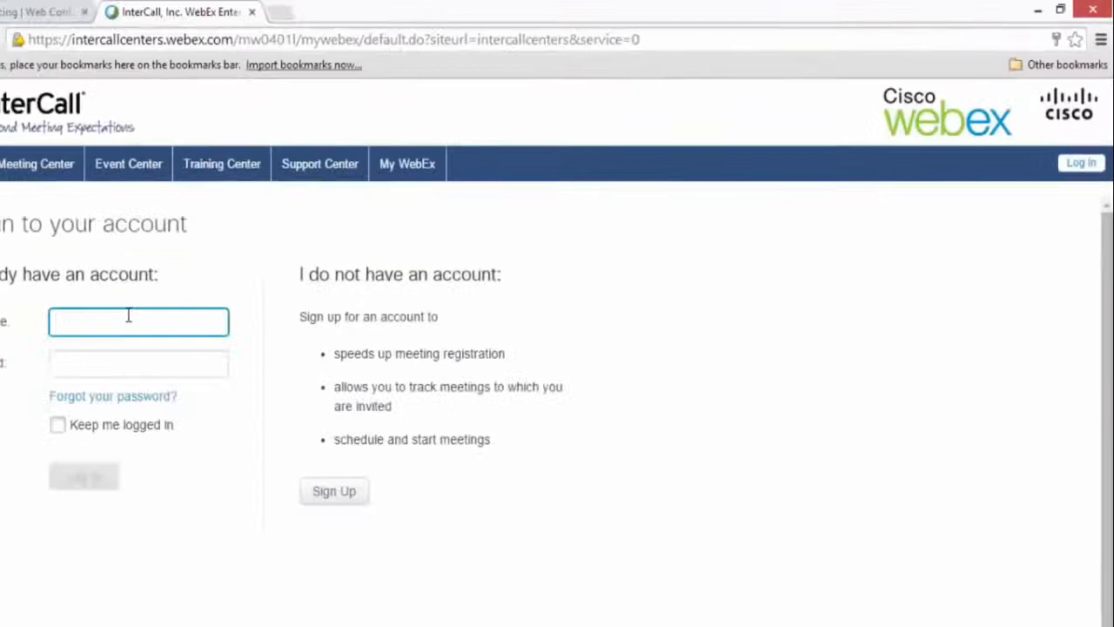
pyautogui.write('24017324')
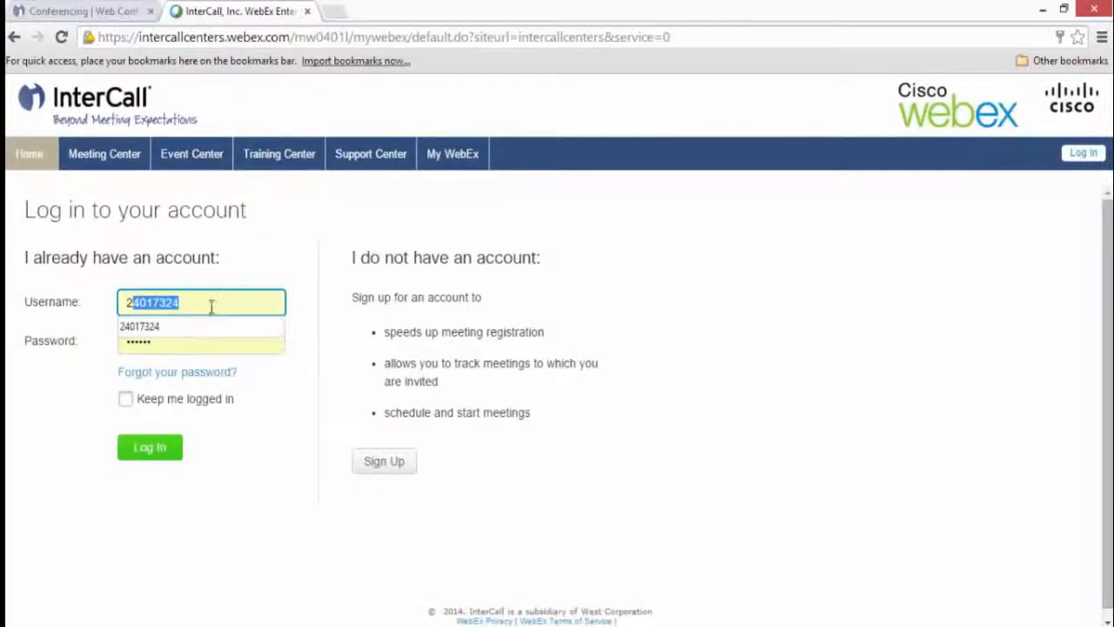
pyautogui.click(149, 447)
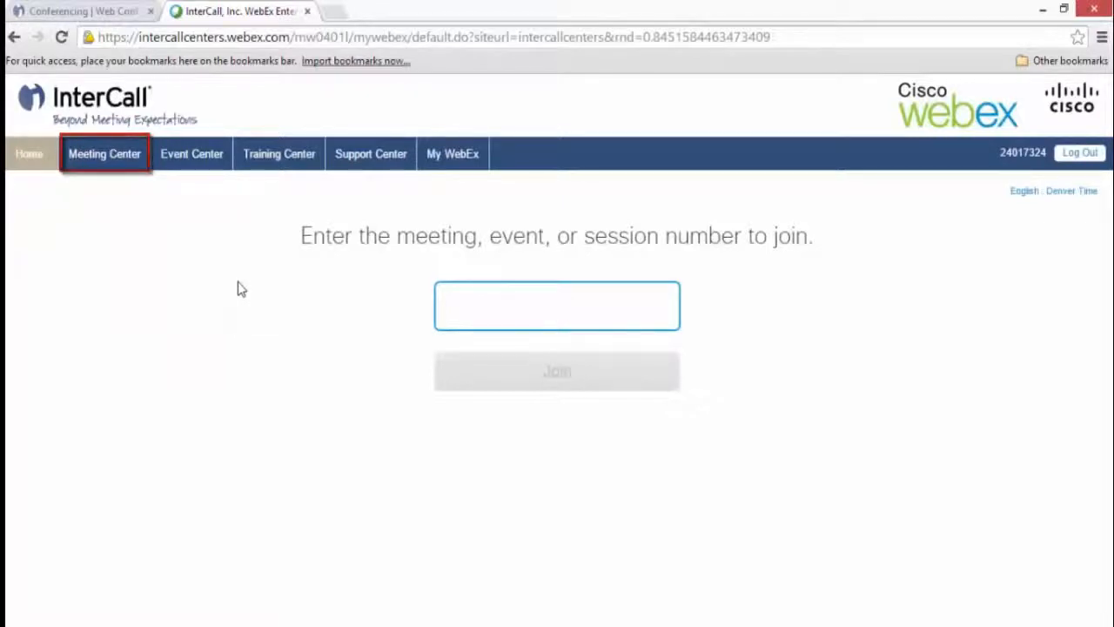
# Open Meeting Center's Schedule a Meeting form.
pyautogui.click(105, 154)
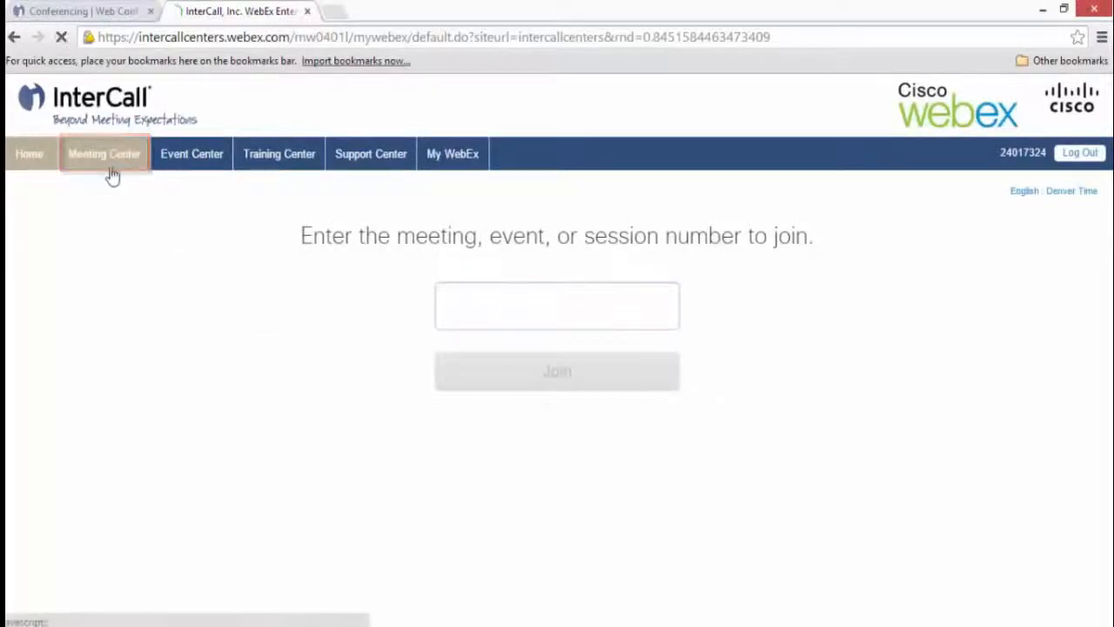
pyautogui.click(104, 153)
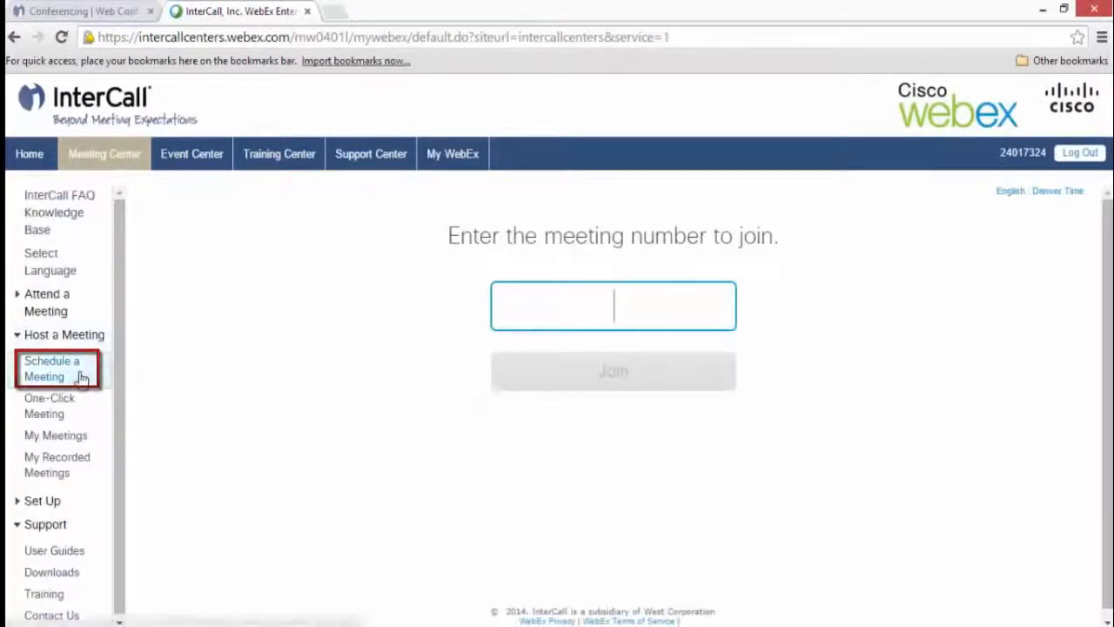
pyautogui.click(52, 369)
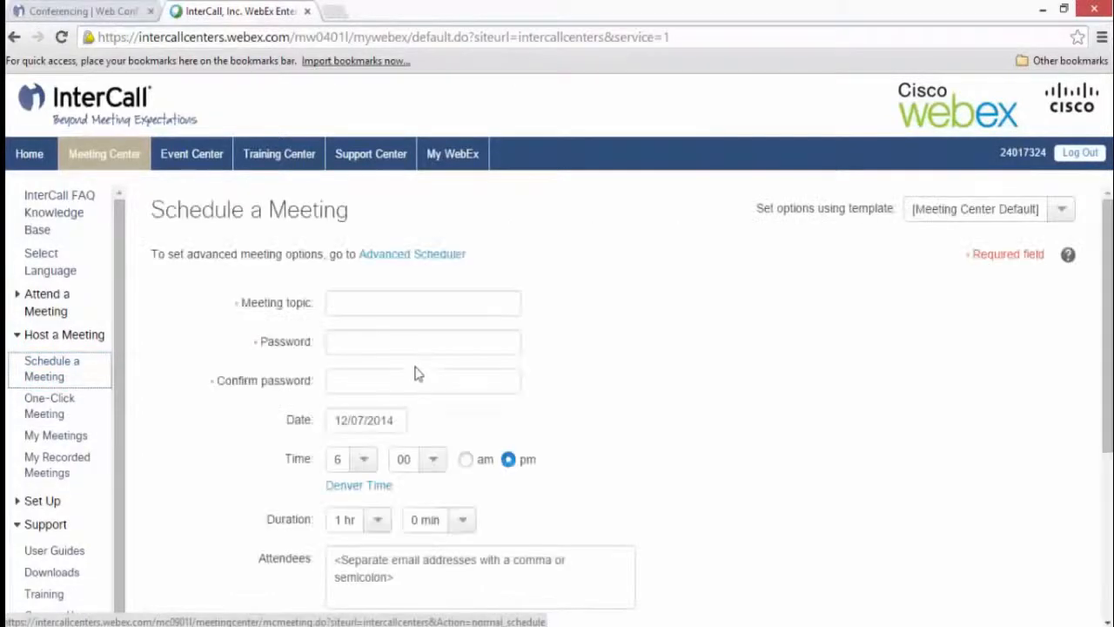
pyautogui.moveTo(392, 335)
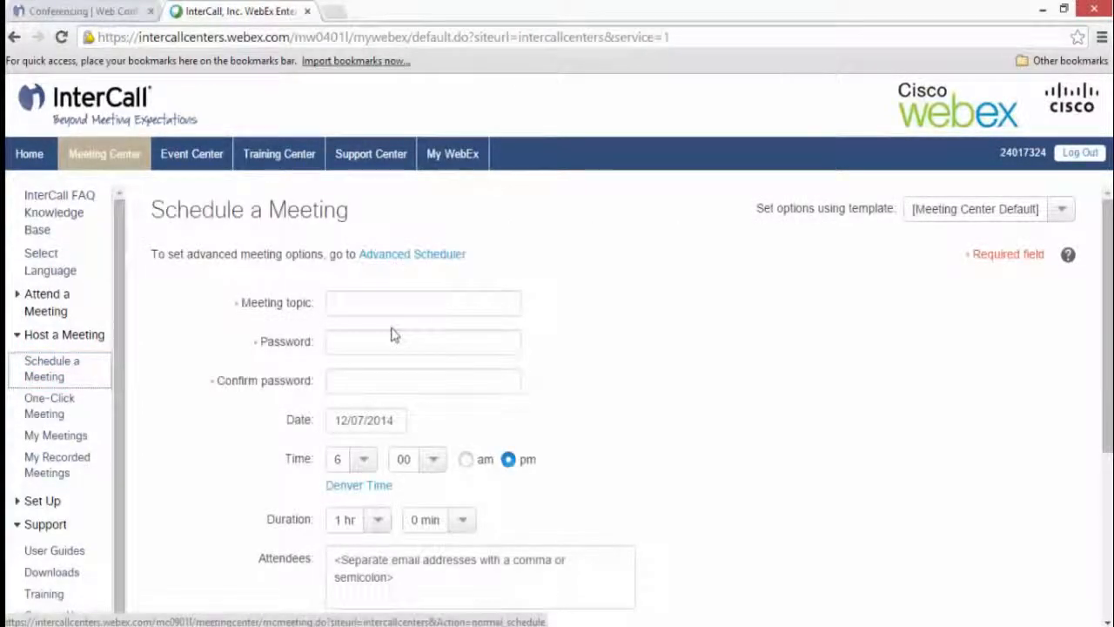
# Enter the meeting topic 'Test' and scroll down toward the audio options.
pyautogui.write('Test')
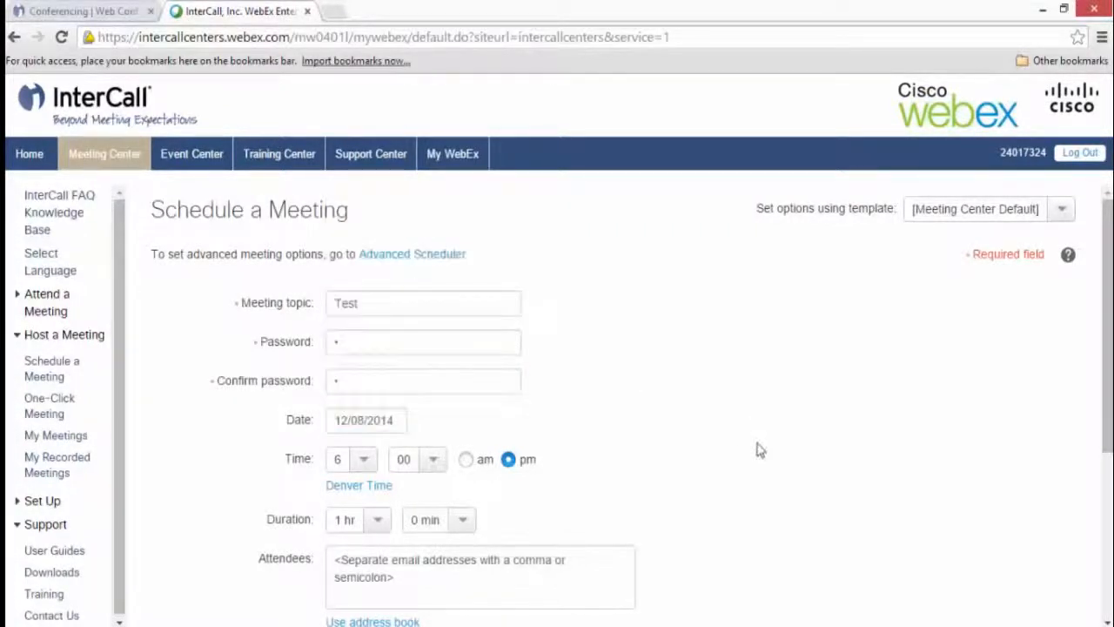
pyautogui.moveTo(673, 400)
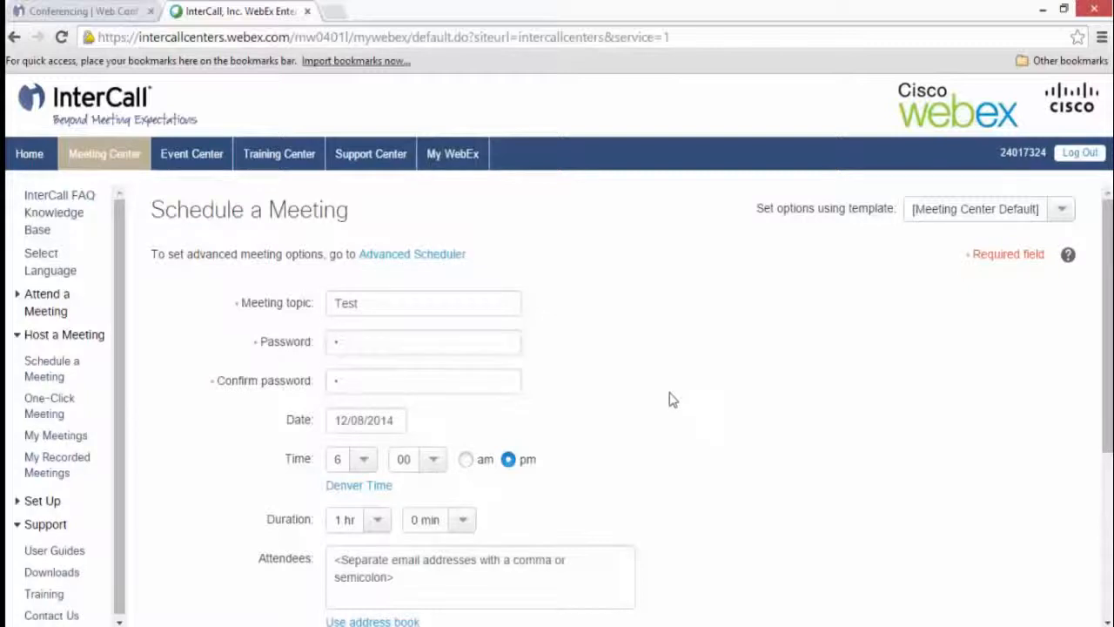
pyautogui.scroll(-3)
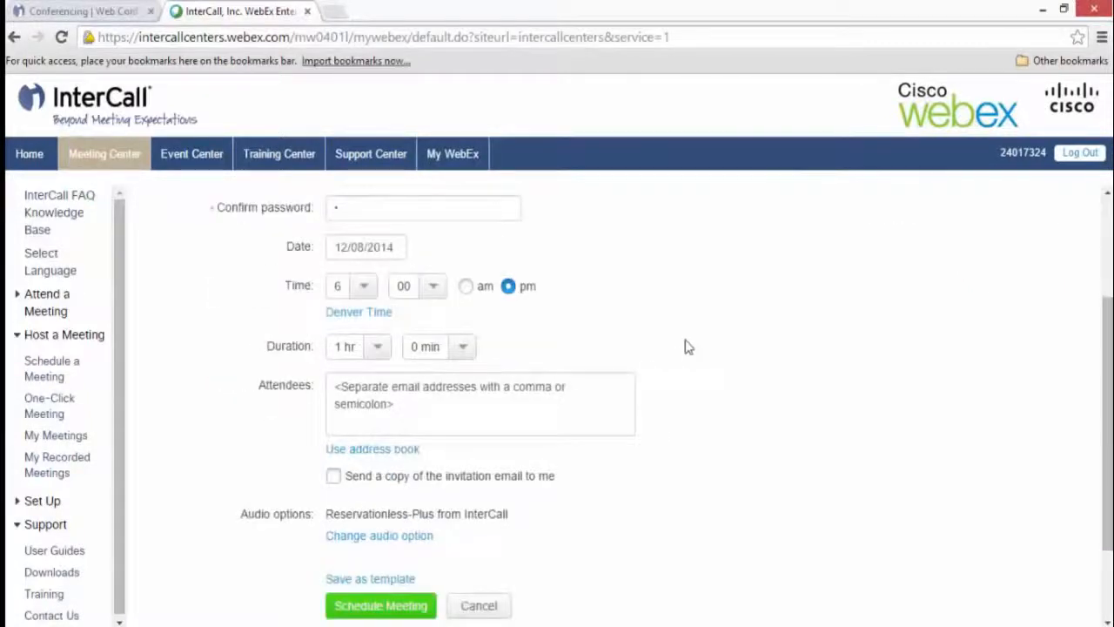
pyautogui.moveTo(700, 343)
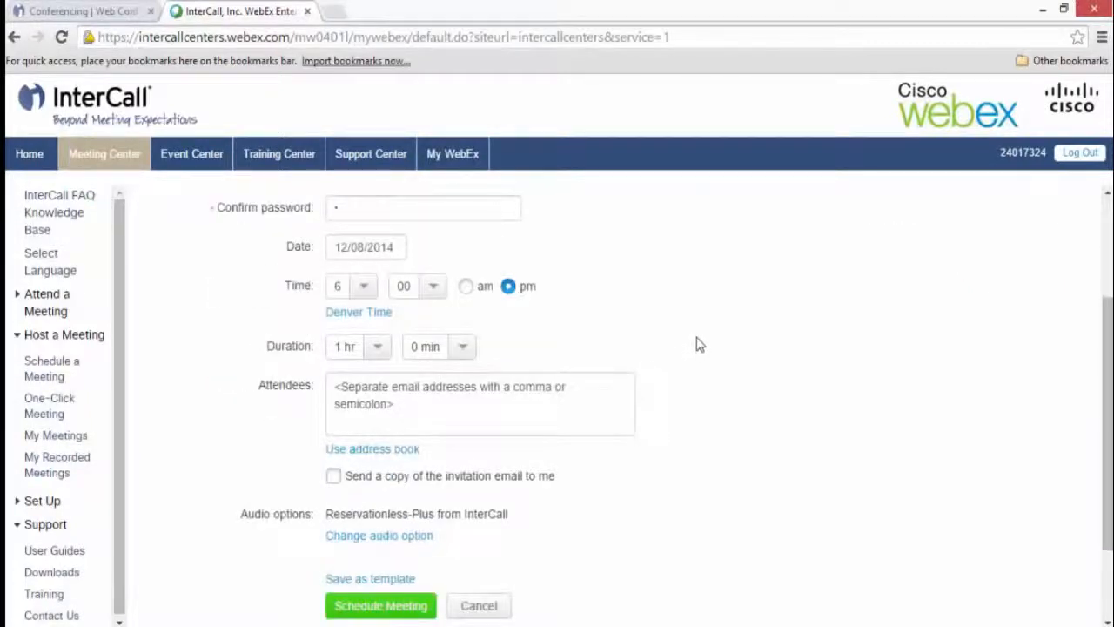
pyautogui.scroll(-3)
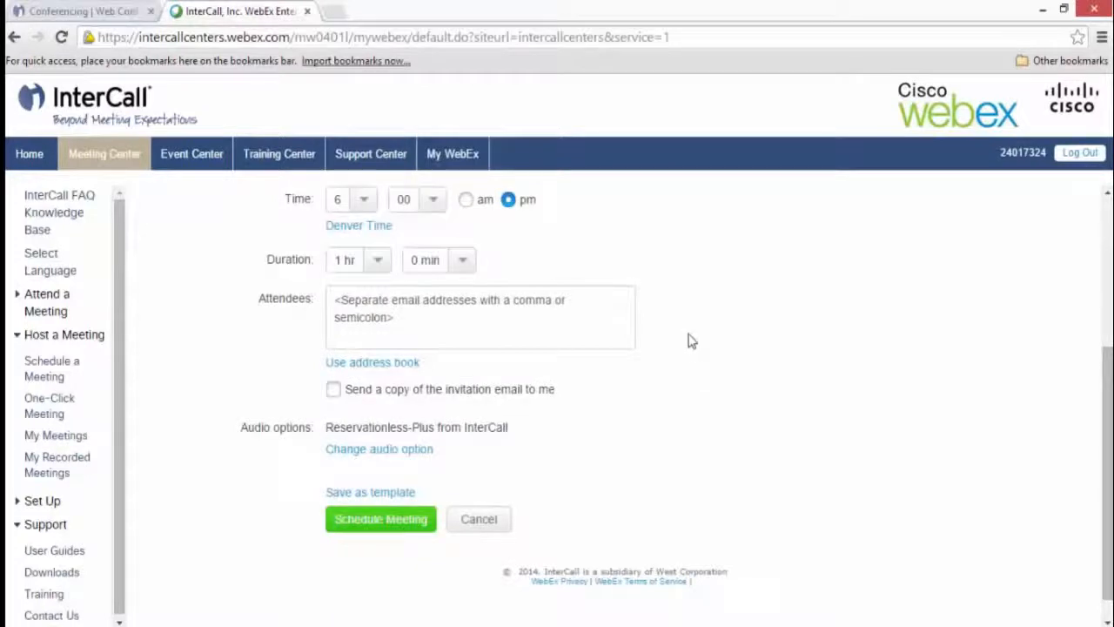
pyautogui.moveTo(682, 336)
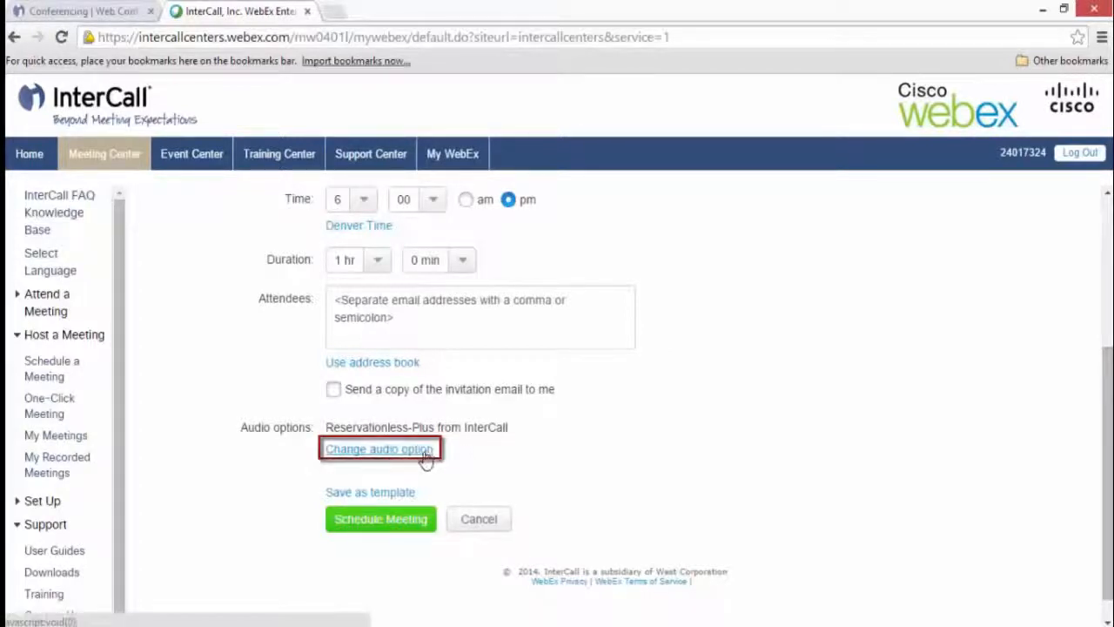
# Open the Audio Options popup via Change audio option and drag it higher.
pyautogui.click(379, 448)
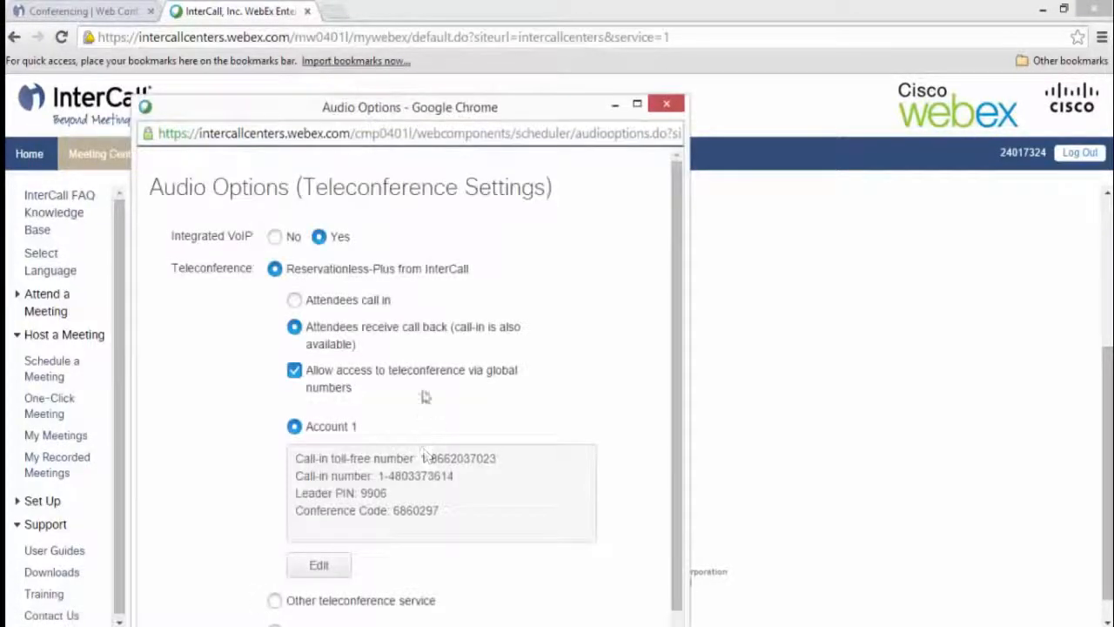
pyautogui.moveTo(426, 126)
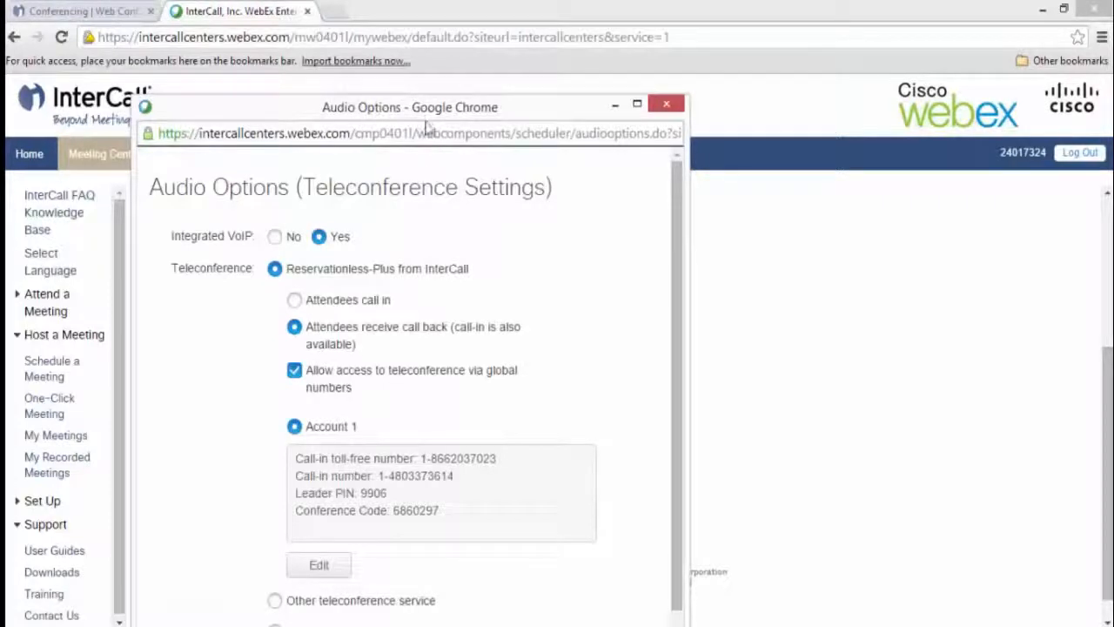
pyautogui.moveTo(409, 107); pyautogui.dragTo(499, 14)
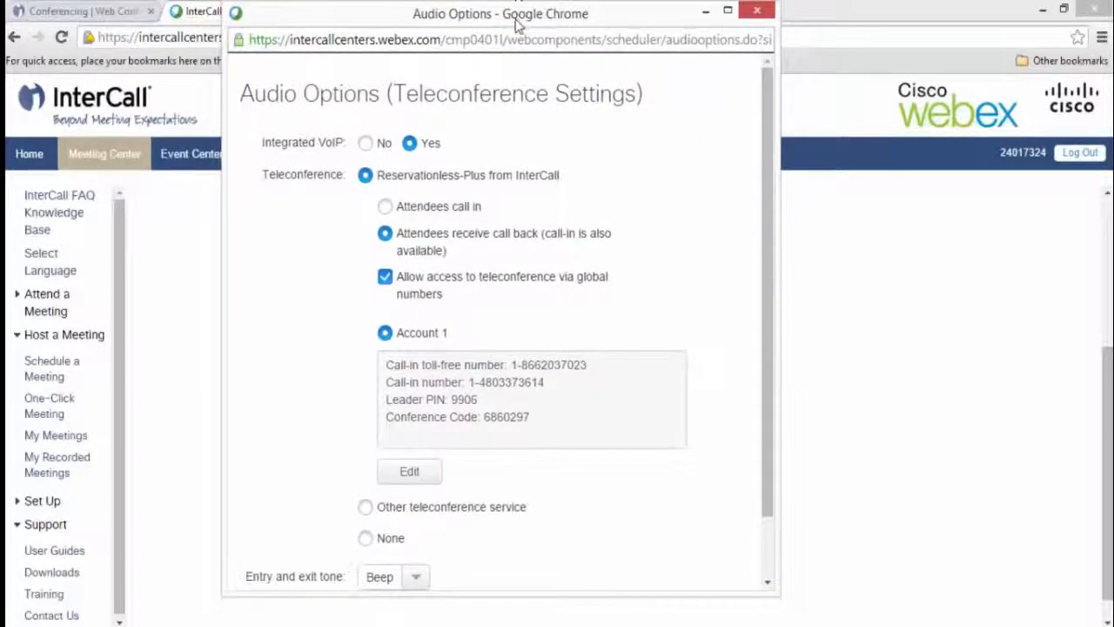
pyautogui.moveTo(610, 171)
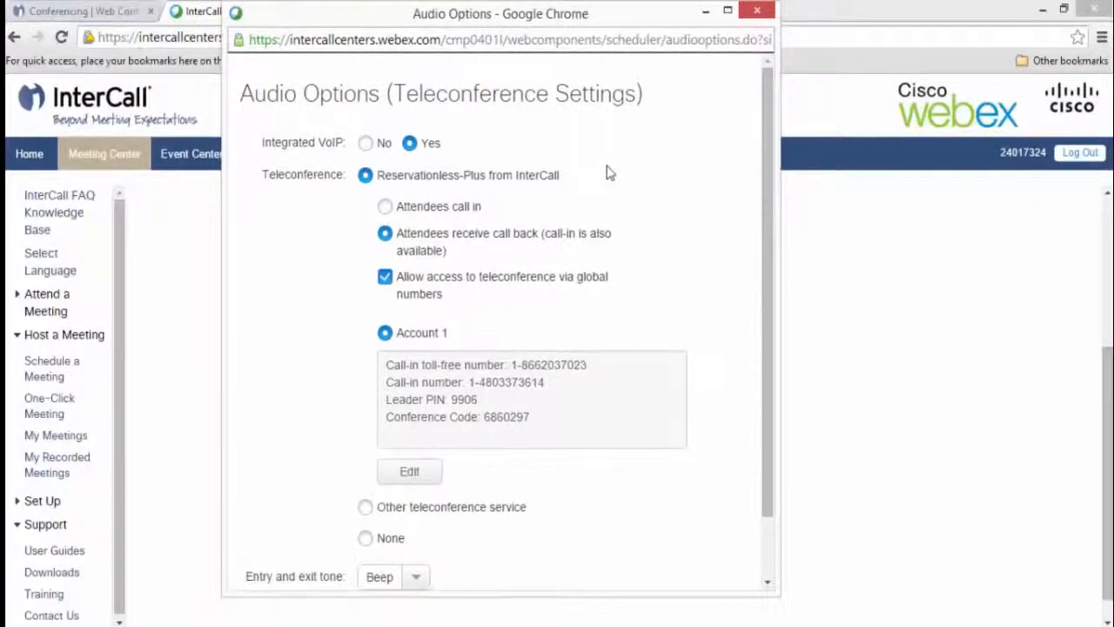
pyautogui.moveTo(634, 170)
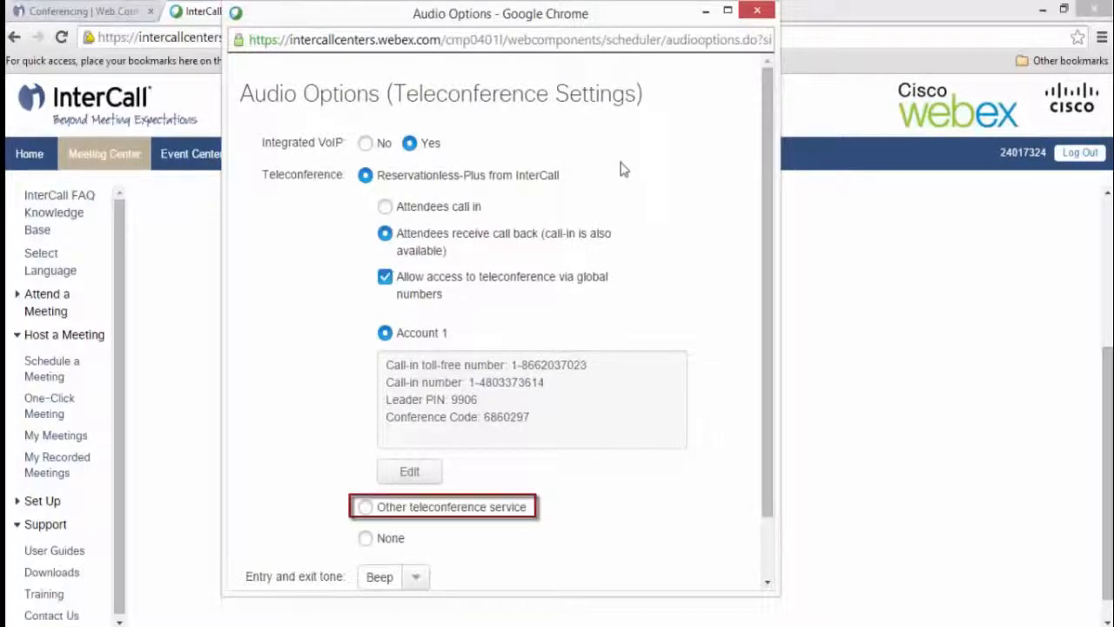
# Select Other teleconference service and enter toll-free, international and conference ID details.
pyautogui.click(365, 506)
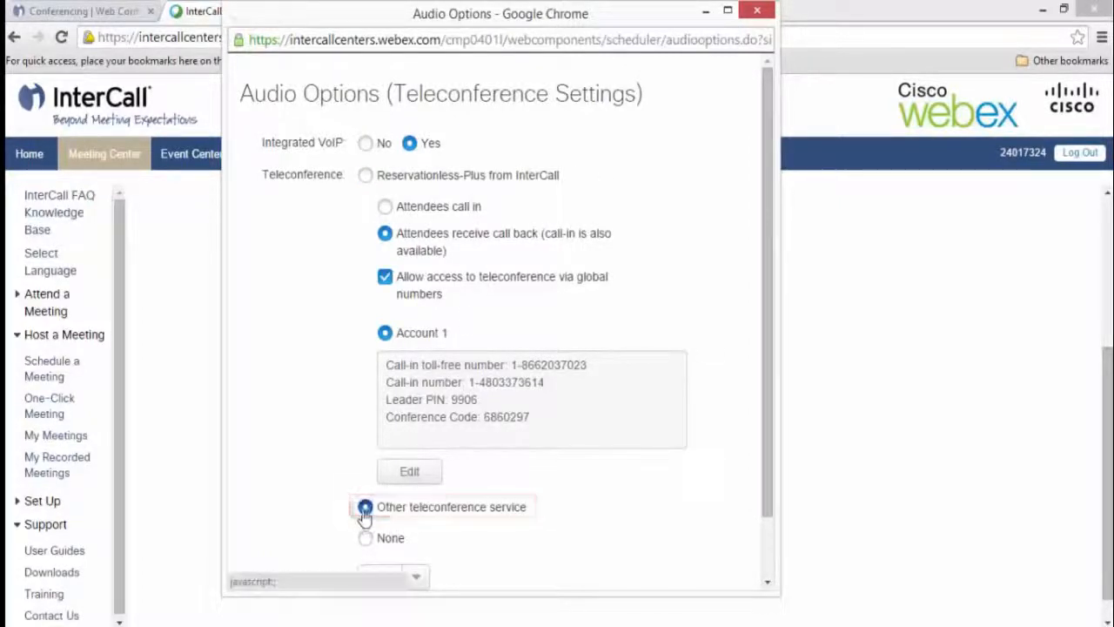
pyautogui.click(364, 507)
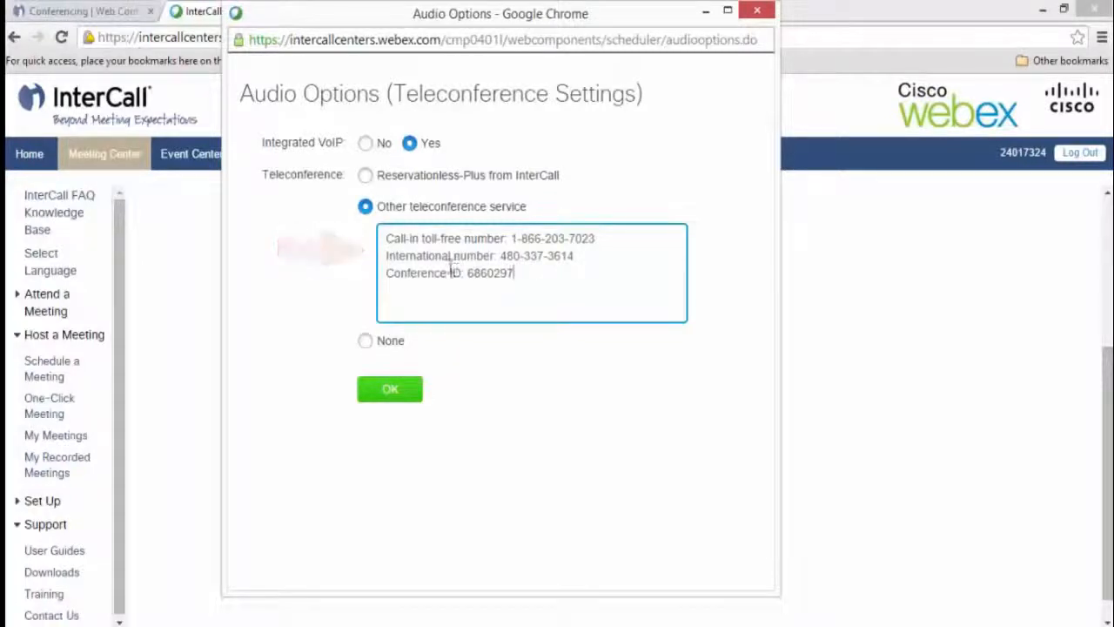
pyautogui.moveTo(437, 273)
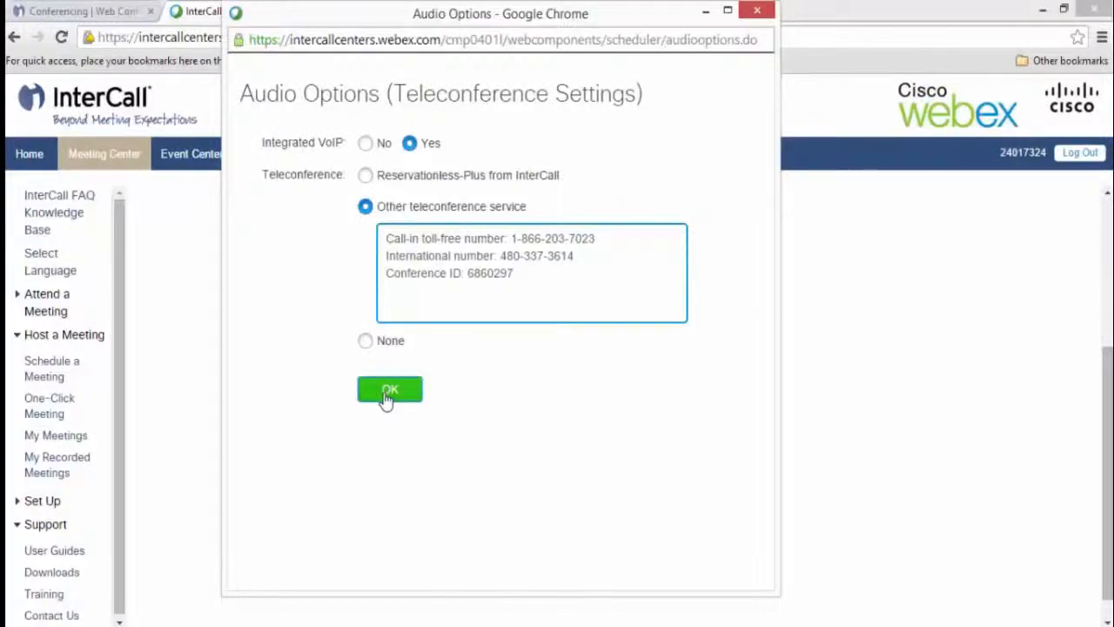
# Confirm the Audio Options popup with OK to return to the scheduling form.
pyautogui.click(389, 389)
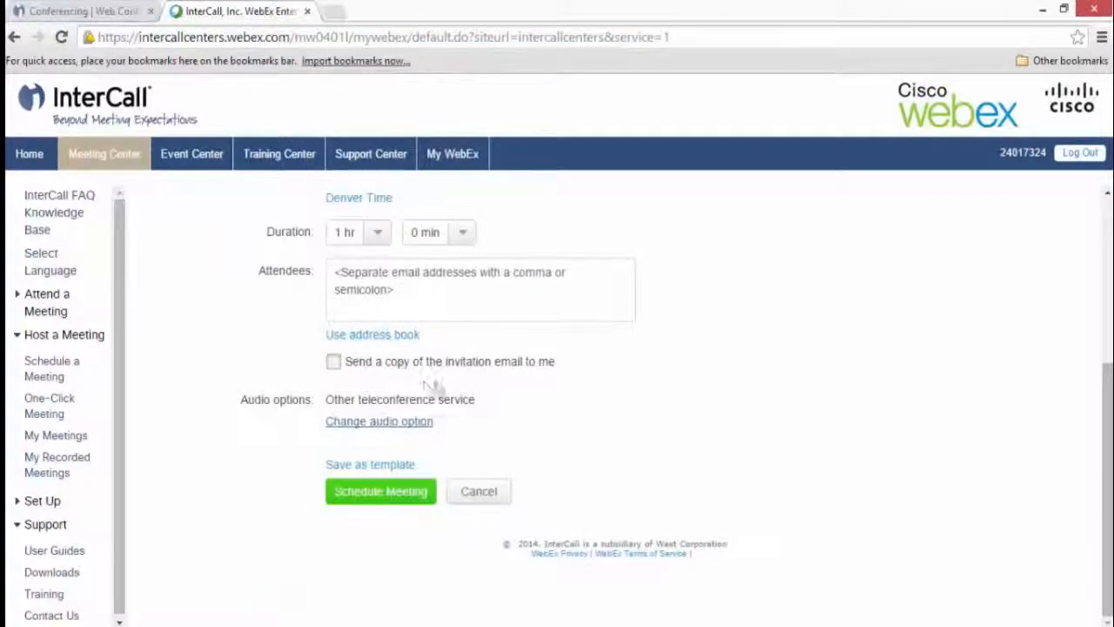
pyautogui.moveTo(435, 389)
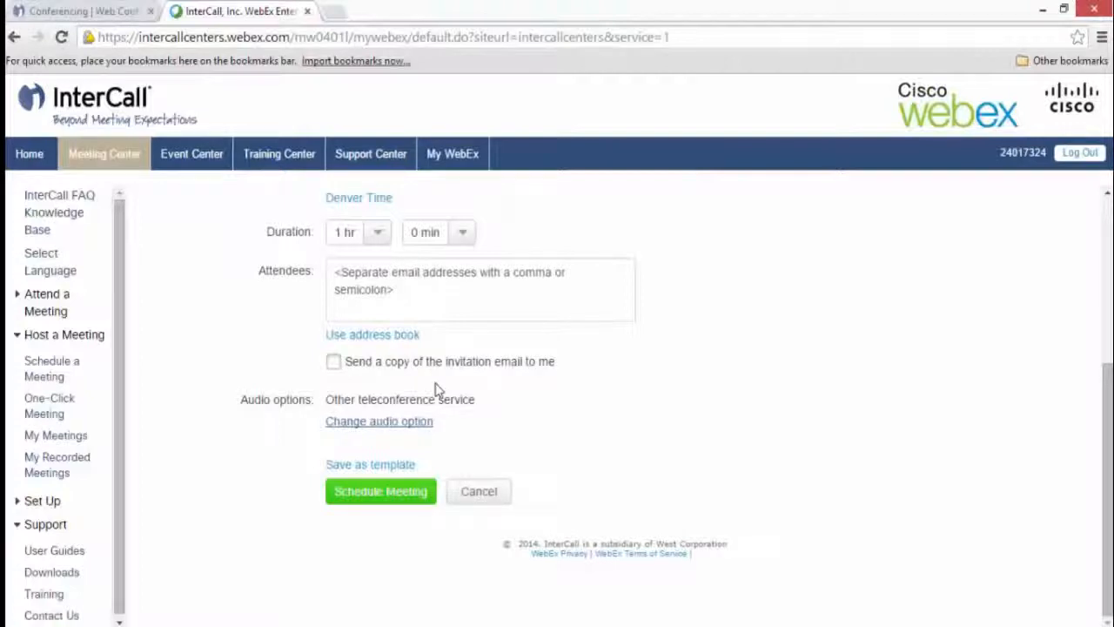
pyautogui.moveTo(381, 491)
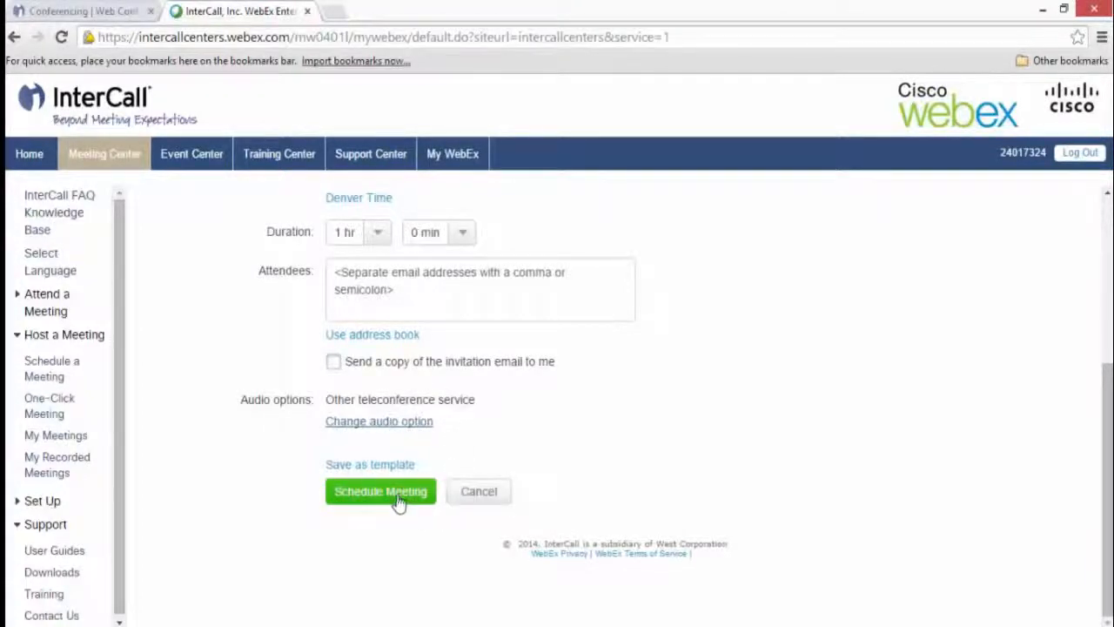